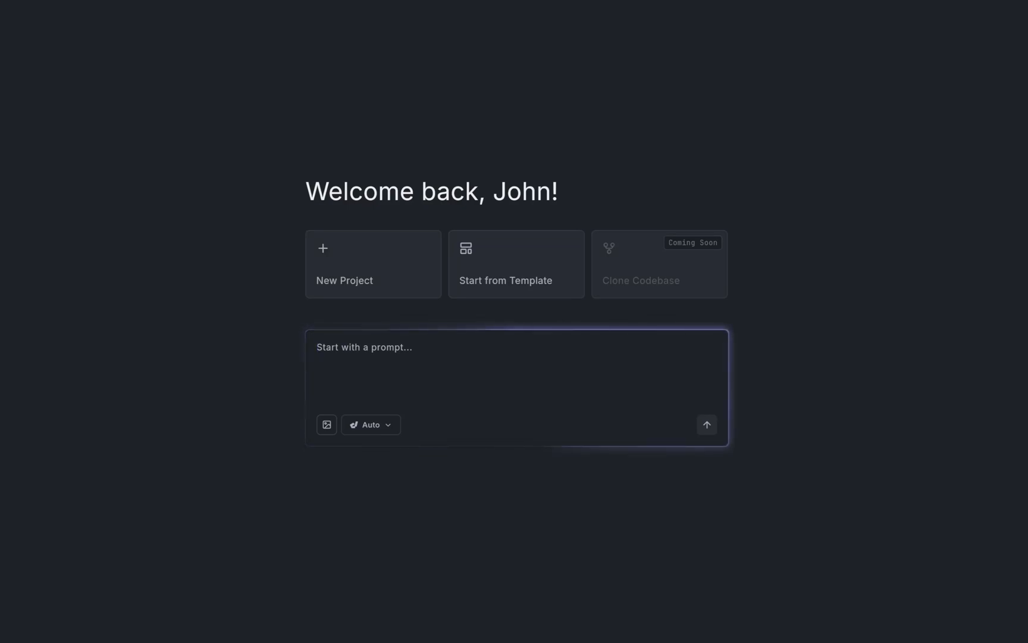
Increment the preview counter to 1, then inspect the AppBar's background colour picker
{"action": "left_click", "coordinate": [512, 347]}
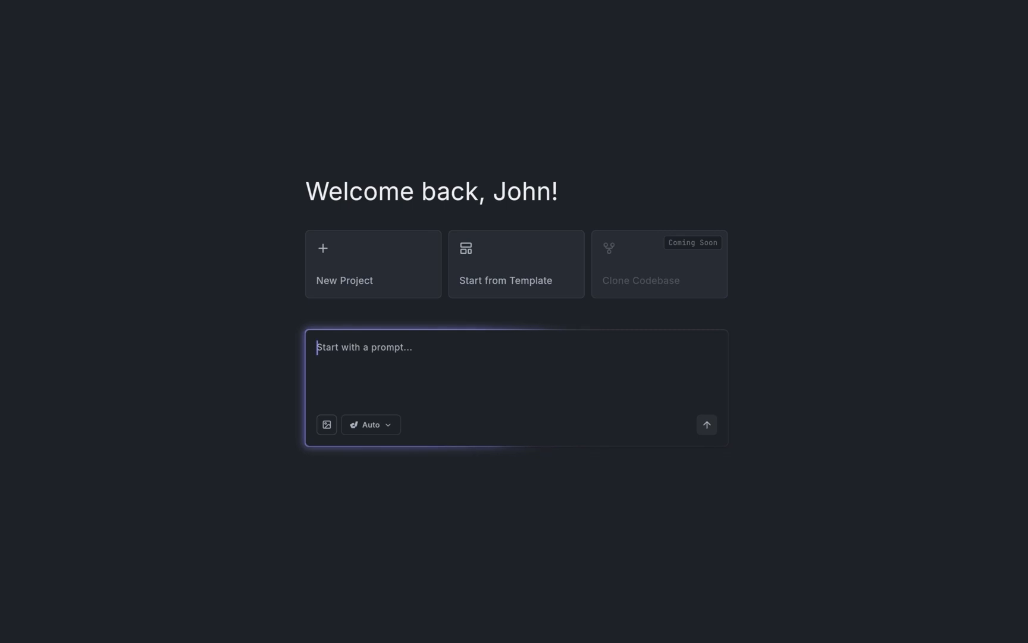
{"action": "left_click", "coordinate": [515, 264]}
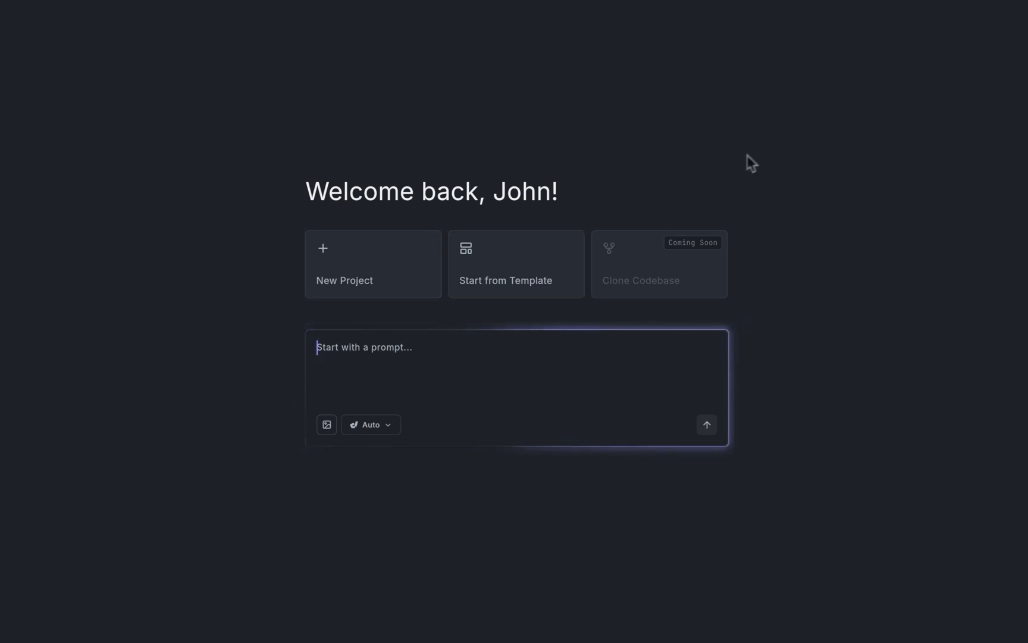
{"action": "left_click", "coordinate": [345, 264]}
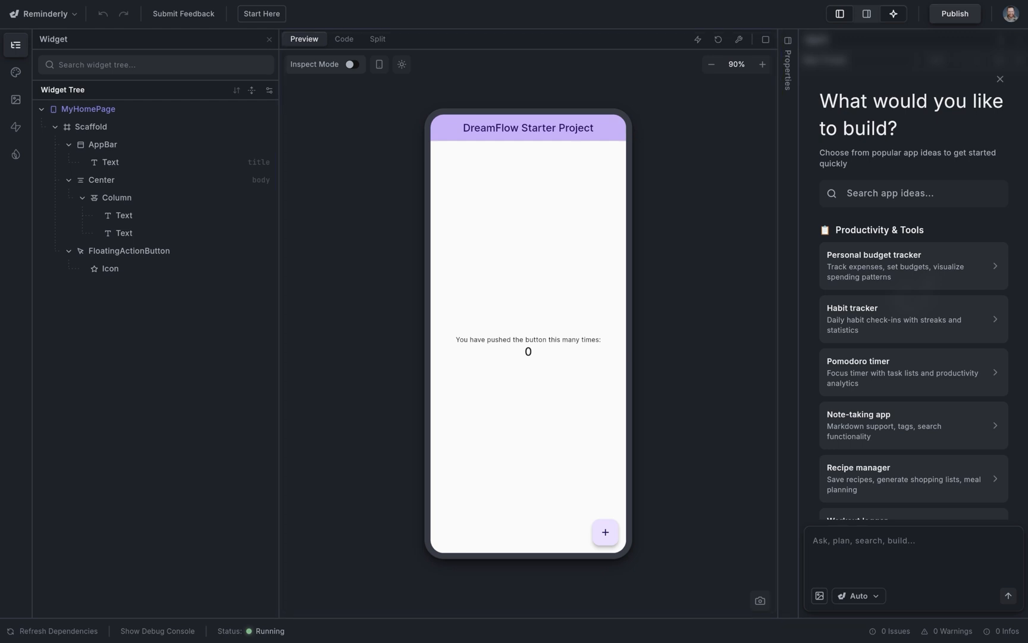
{"action": "left_click", "coordinate": [604, 532]}
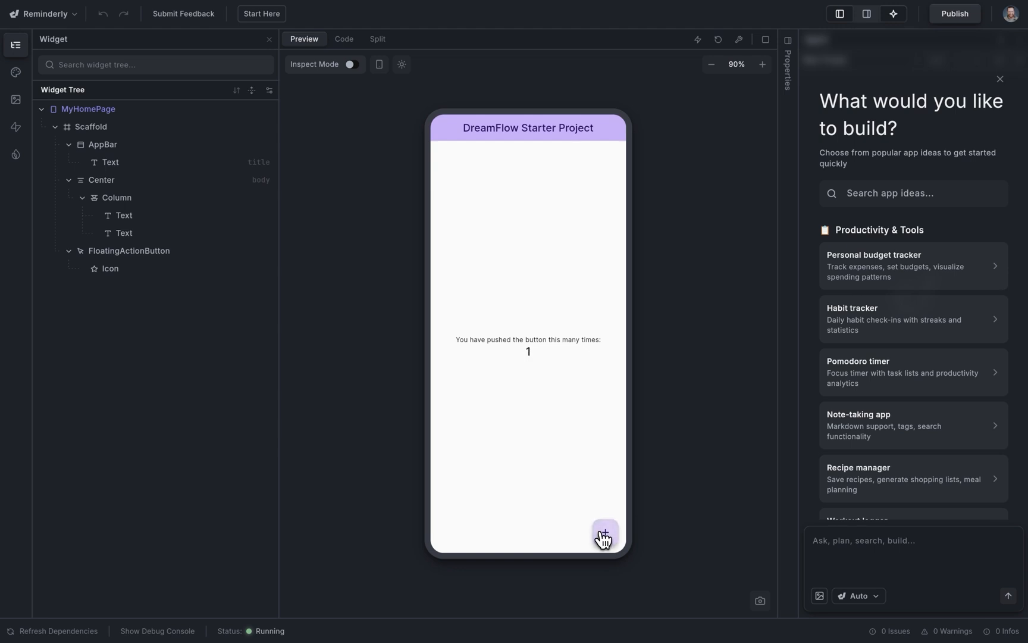
{"action": "left_click", "coordinate": [352, 64]}
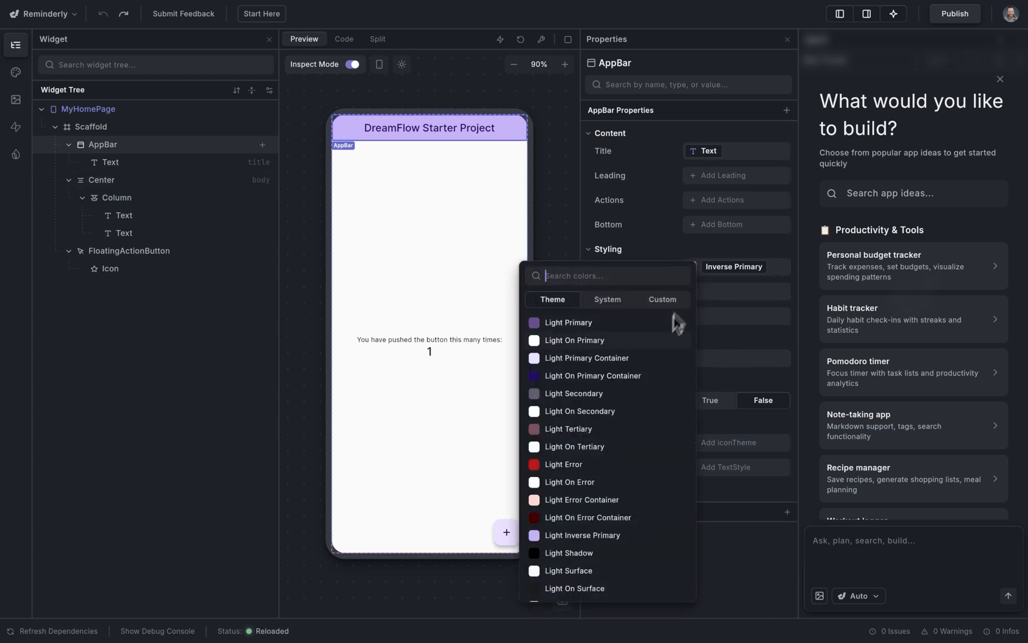
{"action": "left_click", "coordinate": [586, 358]}
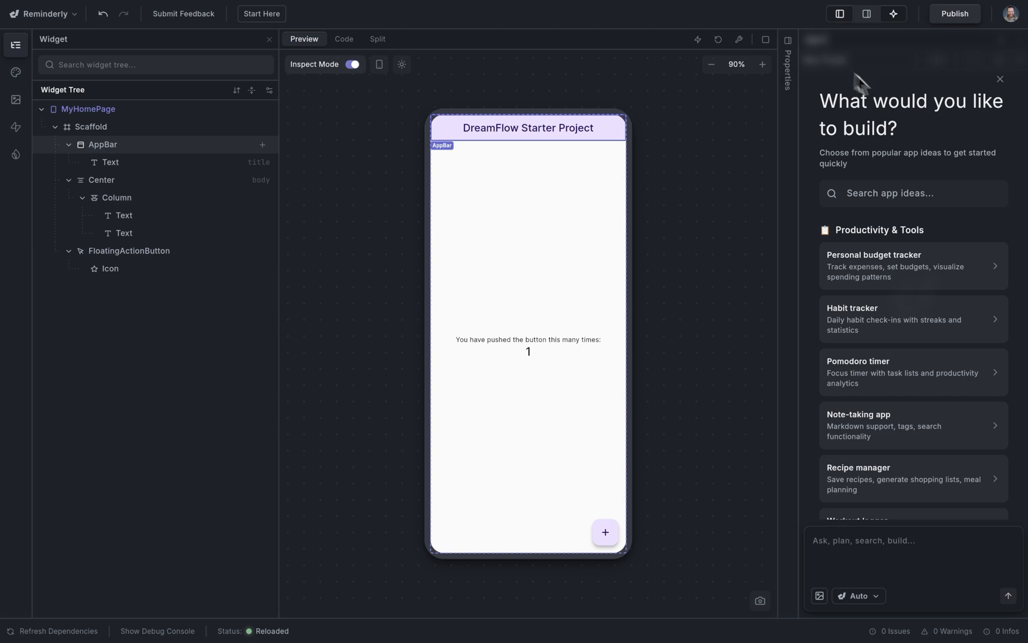
{"action": "mouse_move", "coordinate": [947, 214]}
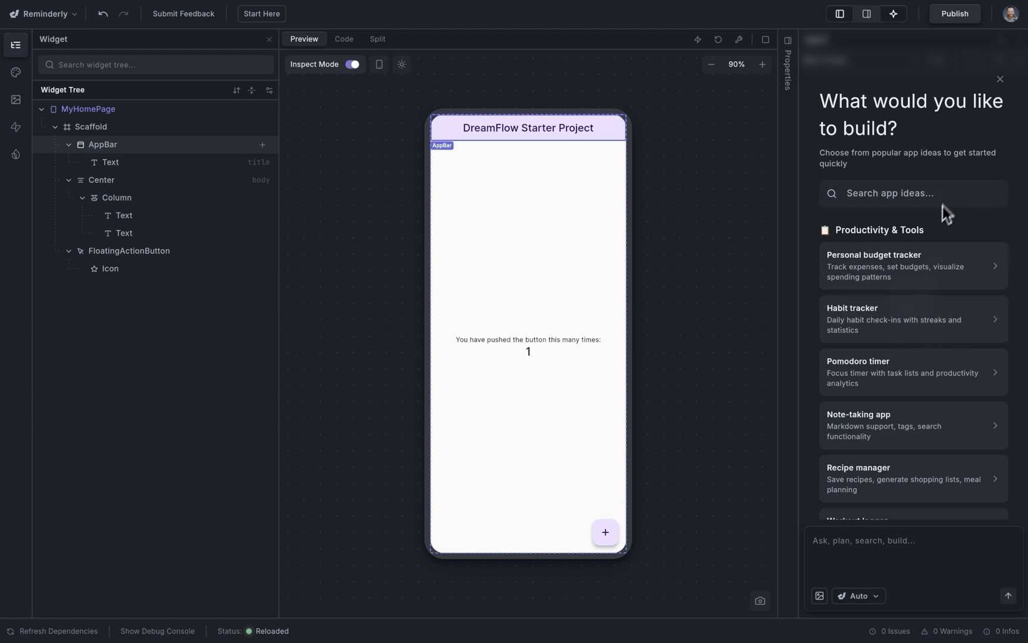
{"action": "mouse_move", "coordinate": [911, 233]}
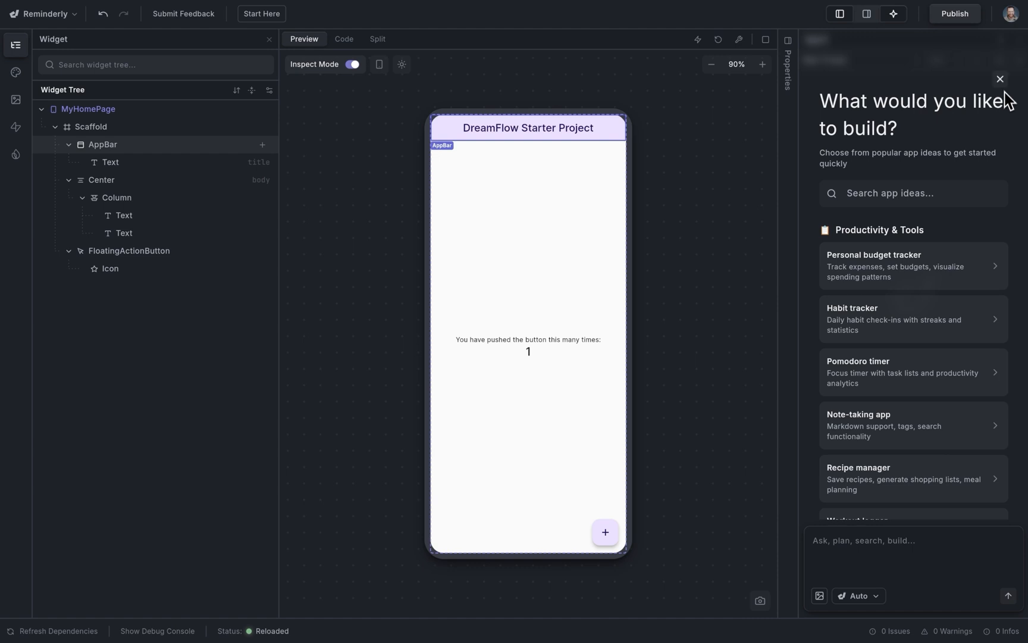
Close the 'What would you like to build?' suggestions panel to reveal the Agent thread
{"action": "left_click", "coordinate": [1000, 78]}
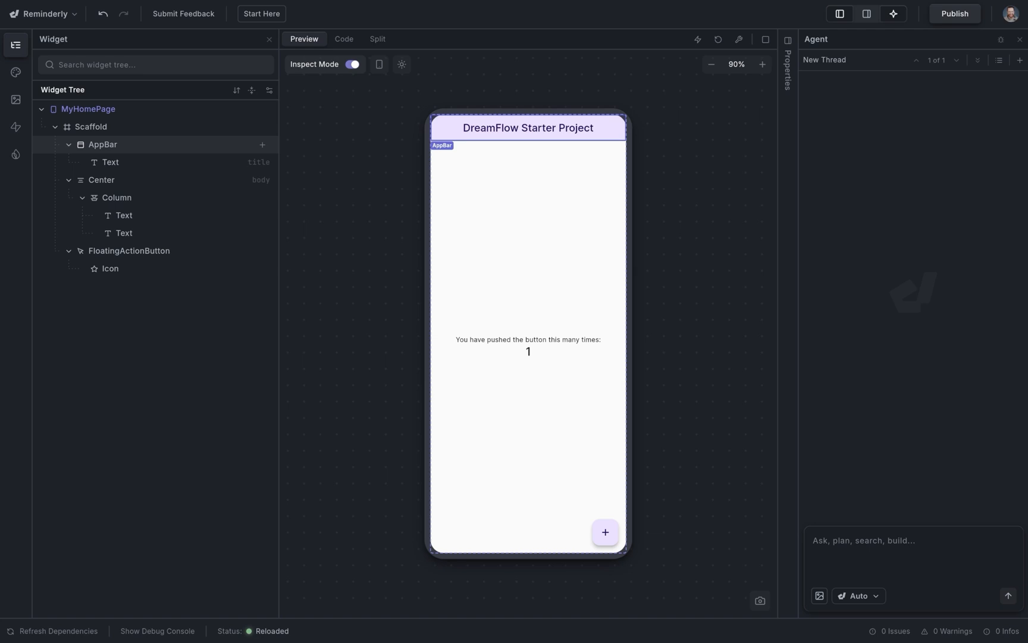
Attach the mockup and send 'Create this component. Focus on visual fidelity.' to GPT-5
{"action": "left_click", "coordinate": [604, 532]}
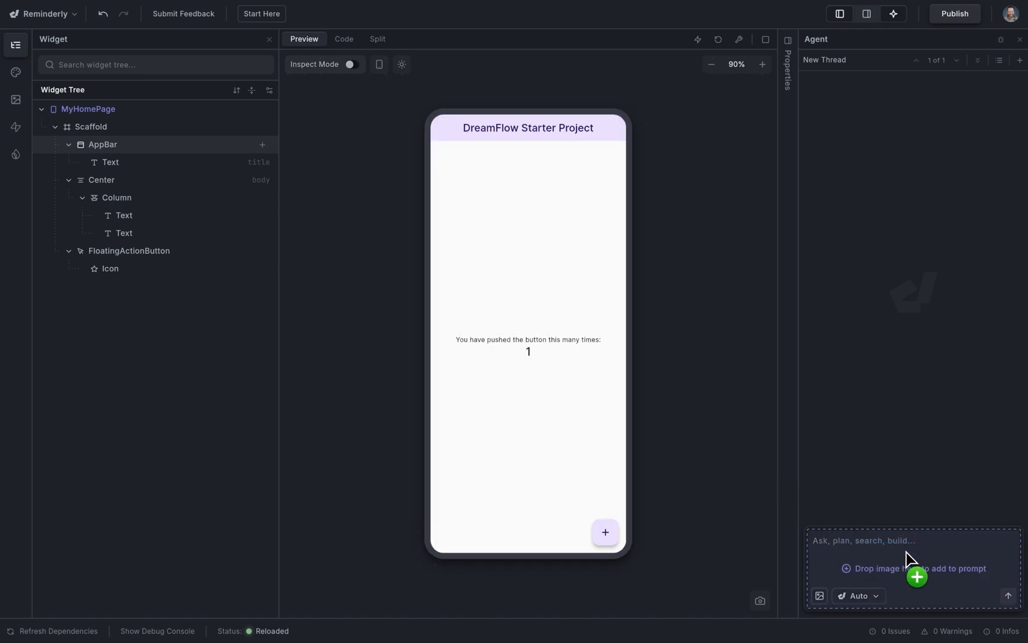
{"action": "left_click", "coordinate": [857, 595]}
{"action": "type", "text": "Create this component. Focus"}
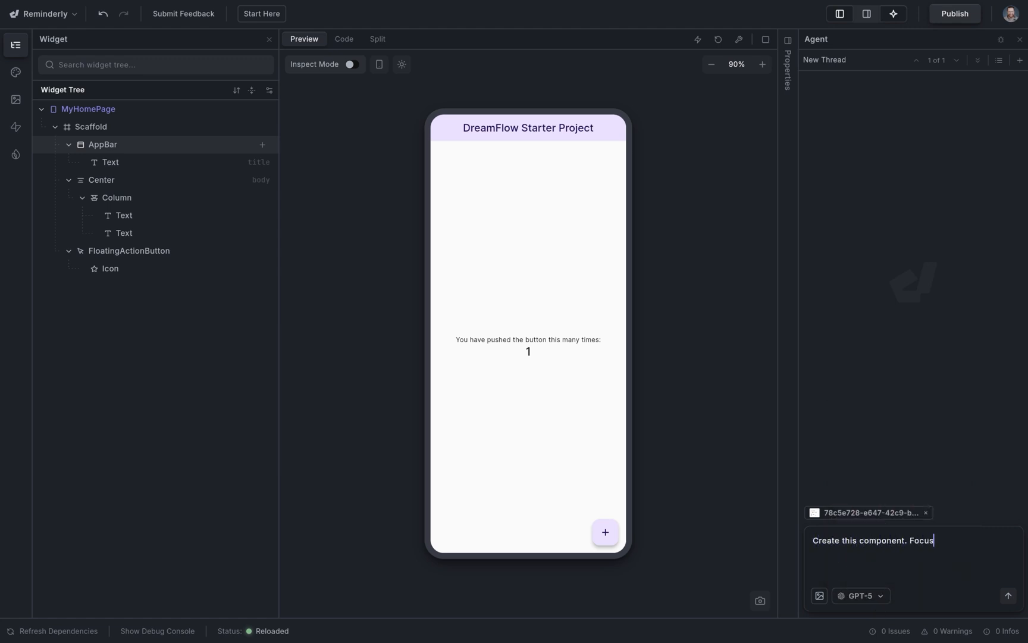
{"action": "type", "text": "on visual fide"}
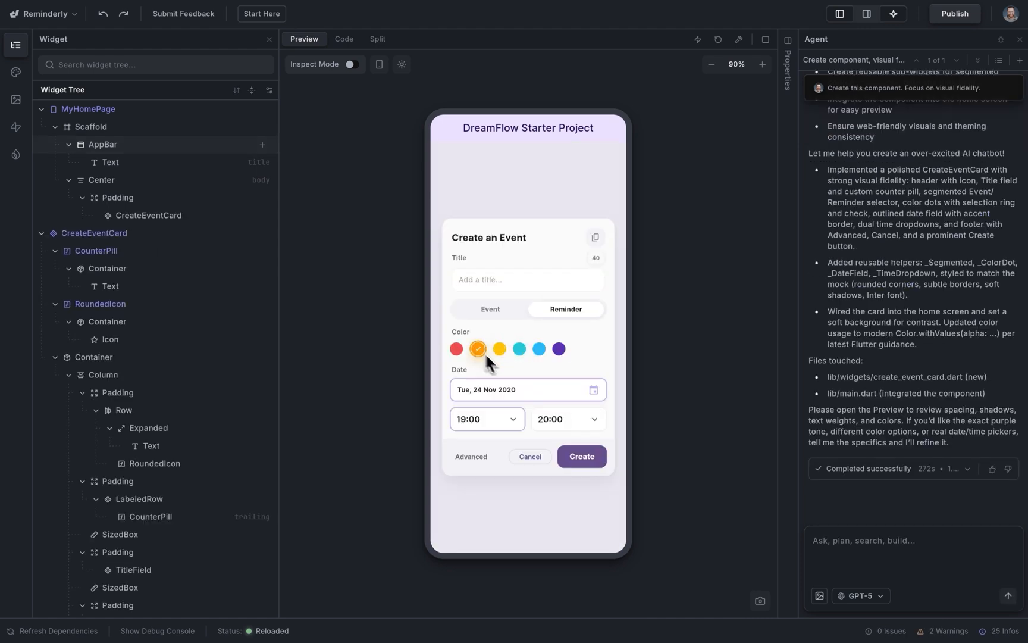
{"action": "mouse_move", "coordinate": [577, 418]}
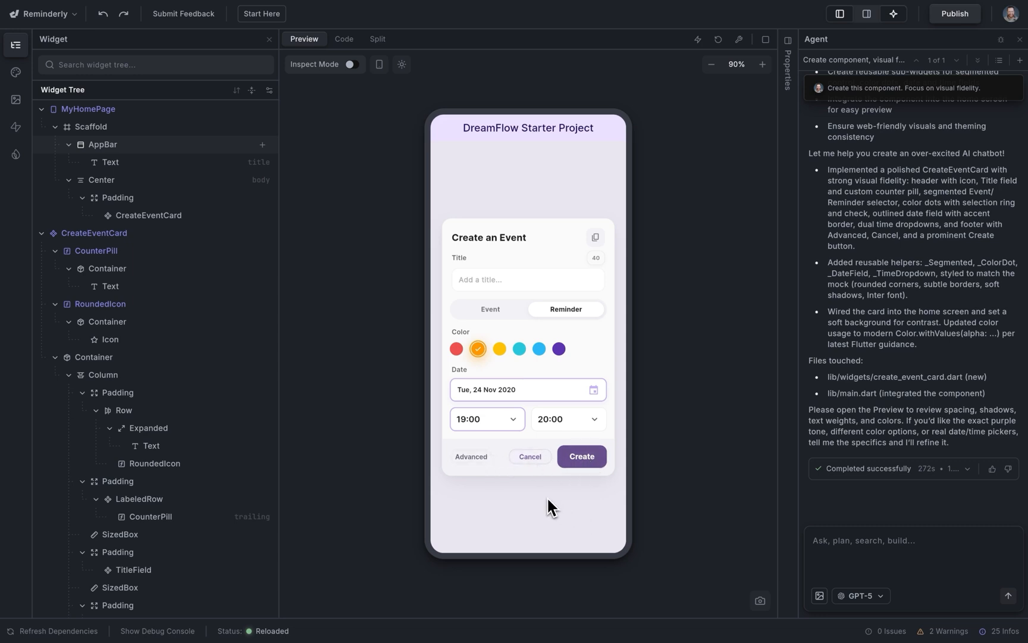
Add the card footer Container as context and request Cancel match the Create button's height
{"action": "left_click", "coordinate": [349, 64]}
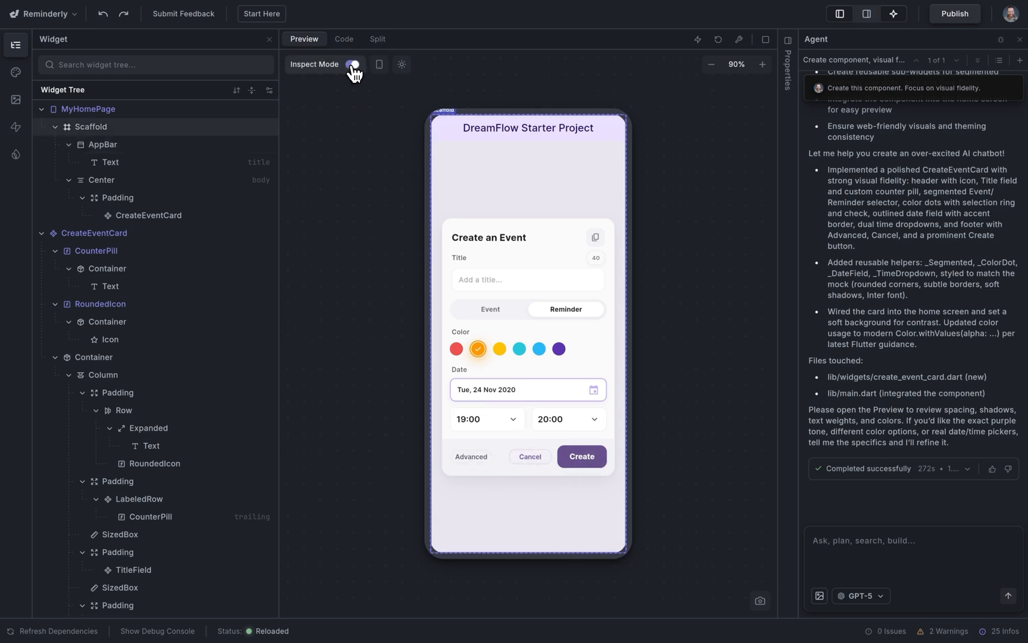
{"action": "left_click", "coordinate": [353, 64]}
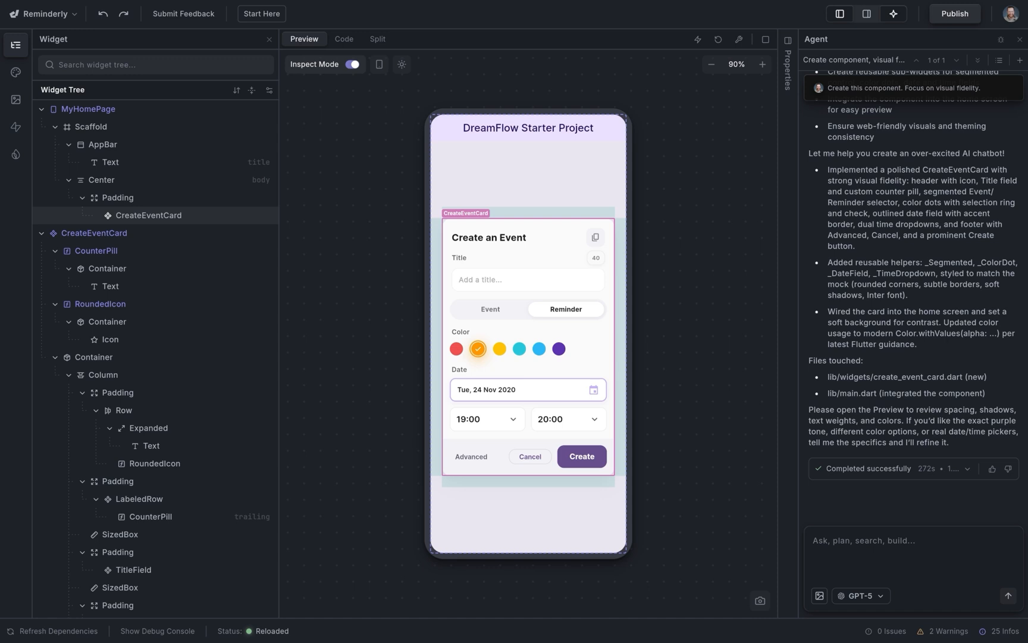
{"action": "left_click", "coordinate": [149, 214]}
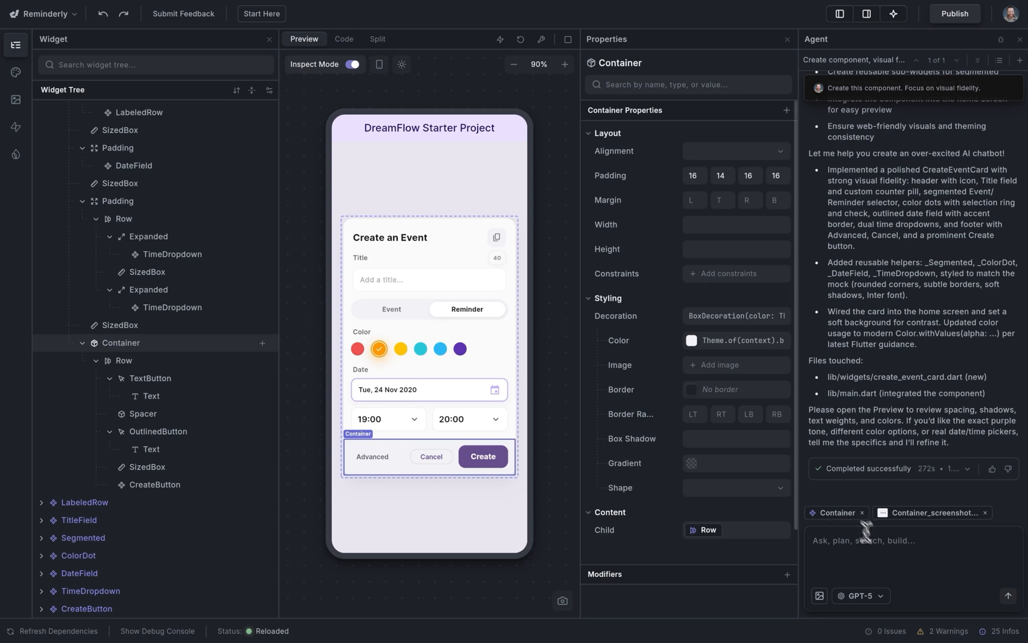
{"action": "type", "text": "Make"}
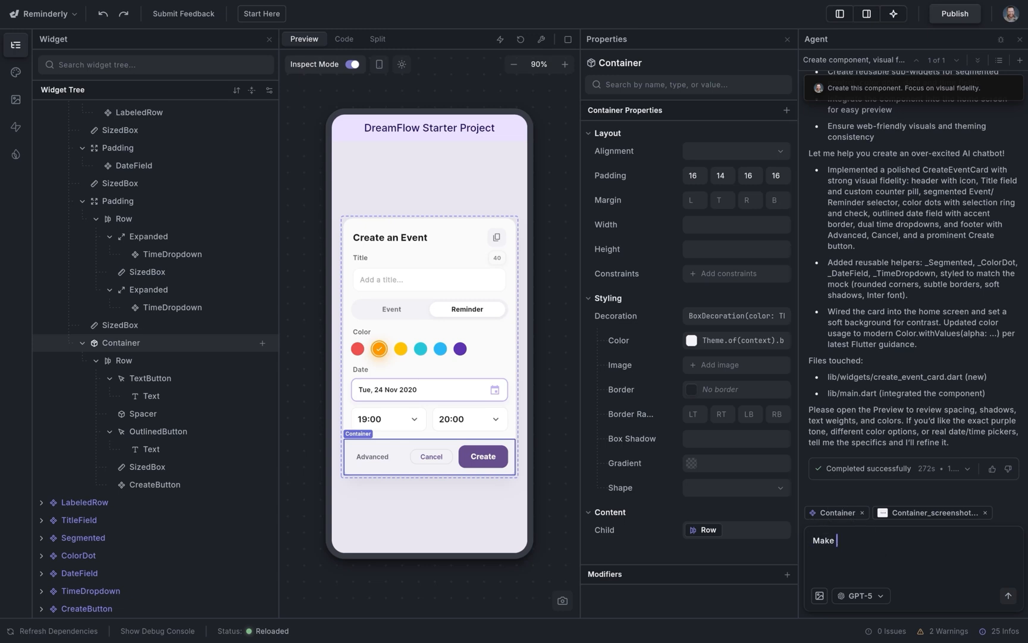
{"action": "type", "text": "the cancel button the"}
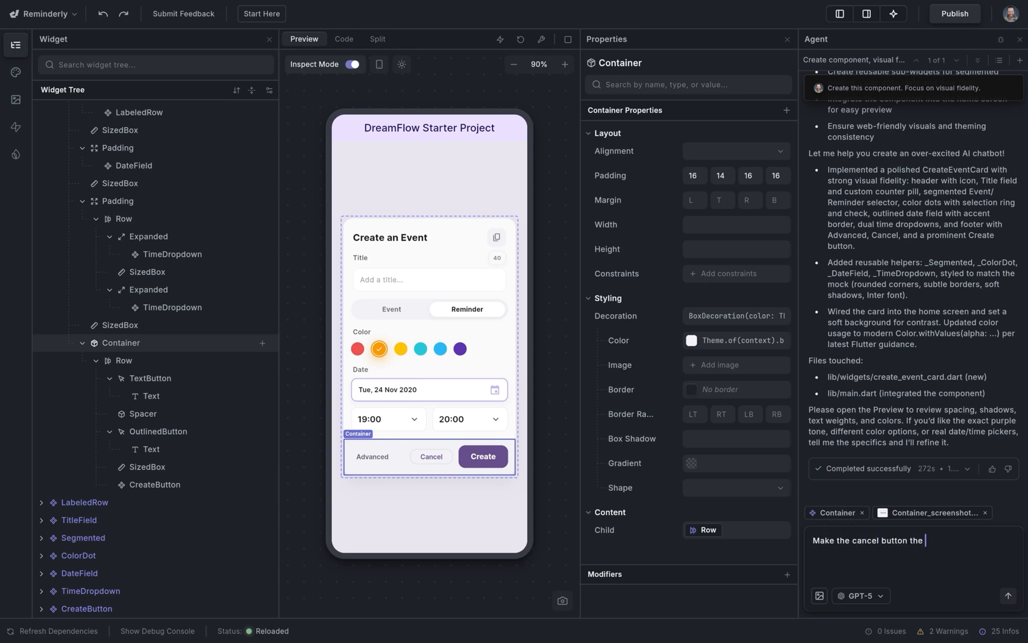
{"action": "type", "text": "same height as"}
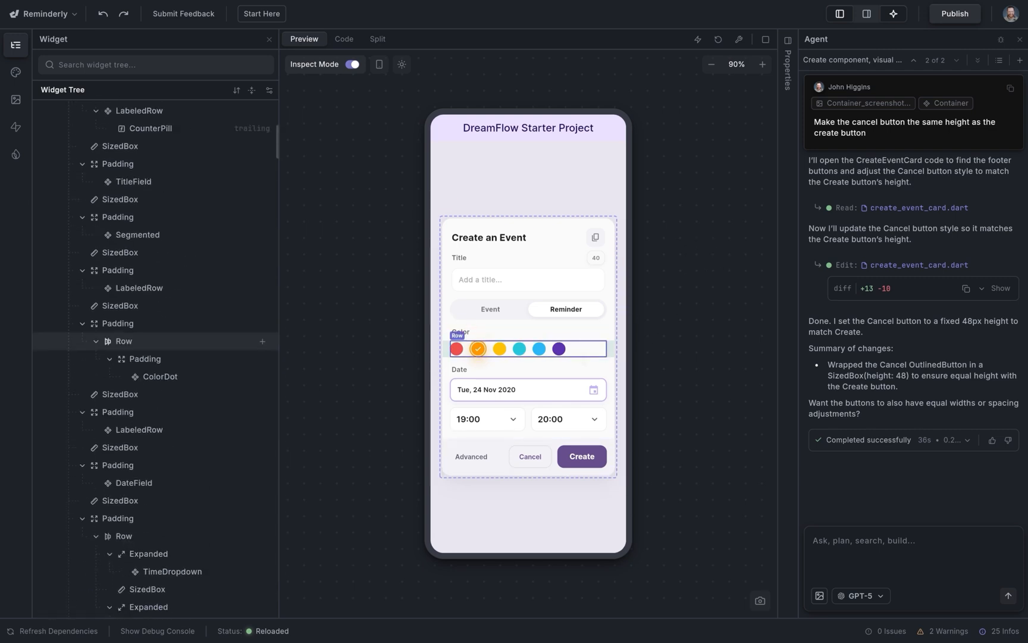
Quick-edit the colour dots row to 'add one more color', then request 'Create color theme'
{"action": "right_click", "coordinate": [528, 349]}
{"action": "type", "text": "add one more colo"}
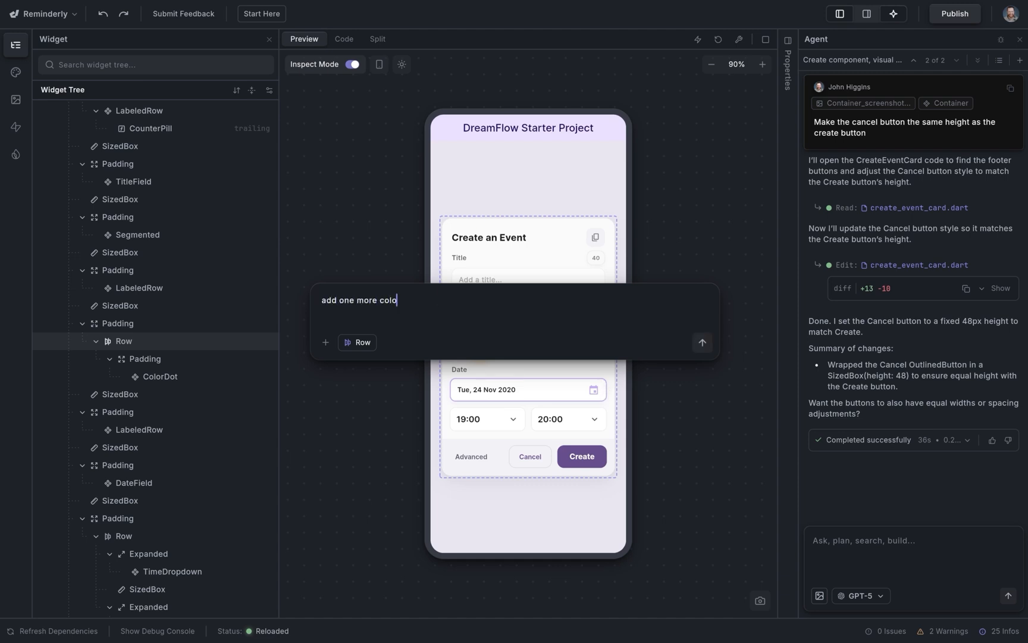
{"action": "left_click", "coordinate": [702, 341]}
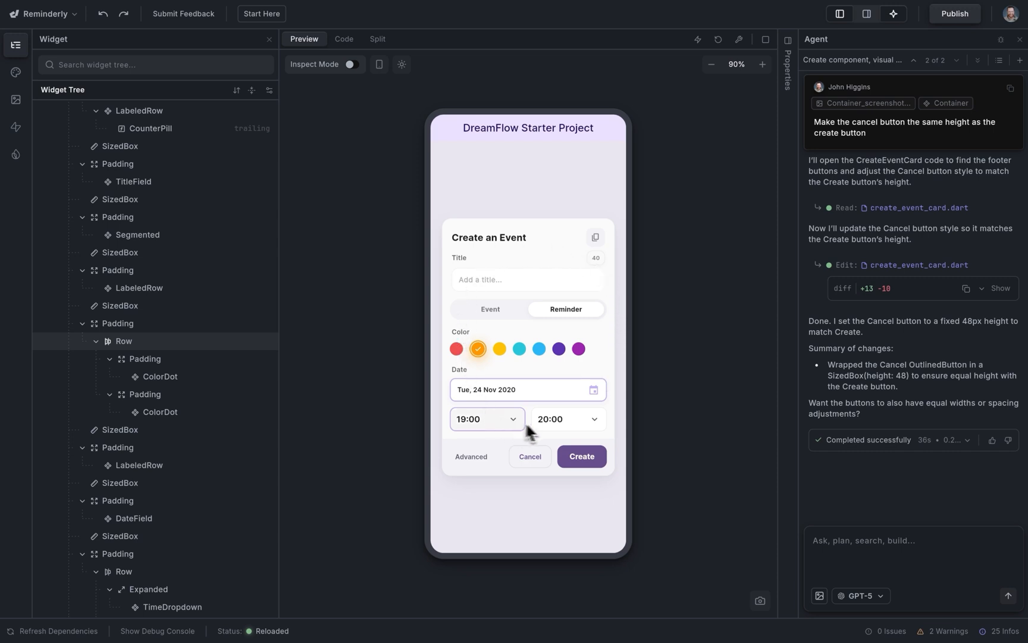
{"action": "mouse_move", "coordinate": [858, 565]}
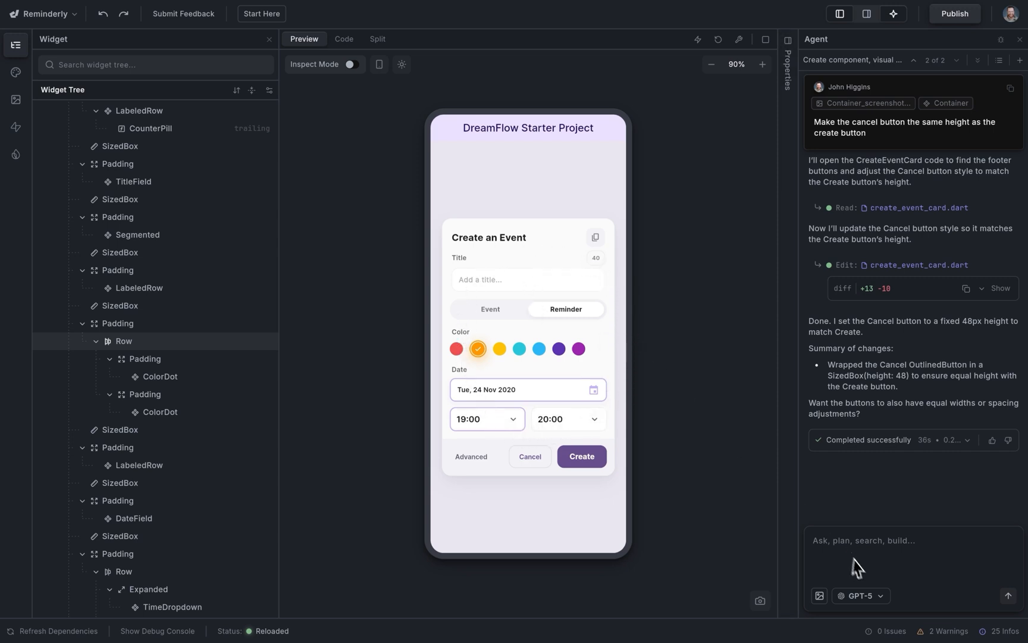
{"action": "type", "text": "Create color theme"}
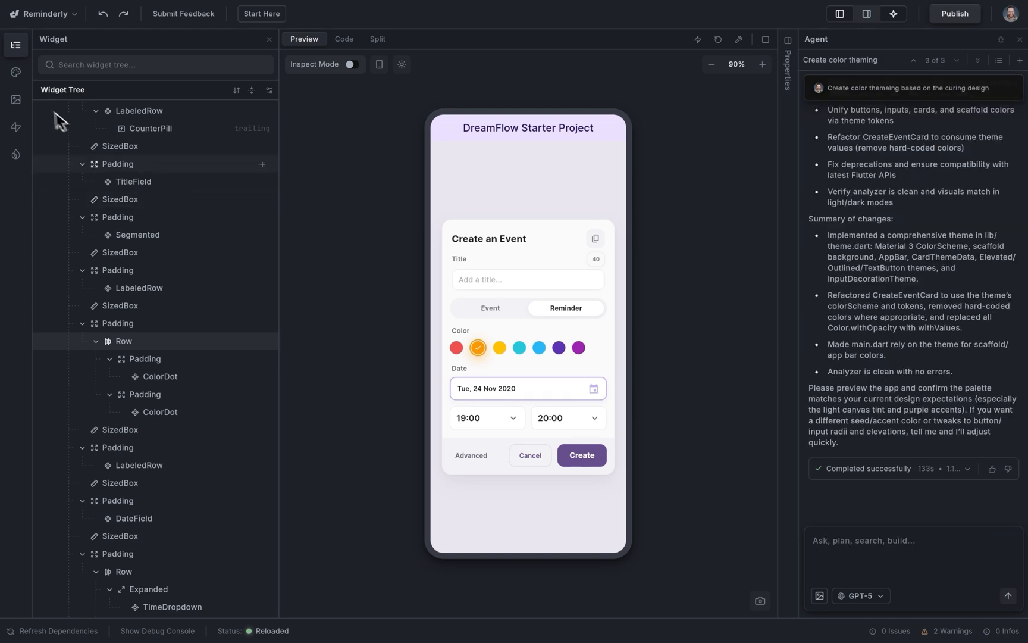
{"action": "left_click", "coordinate": [15, 72]}
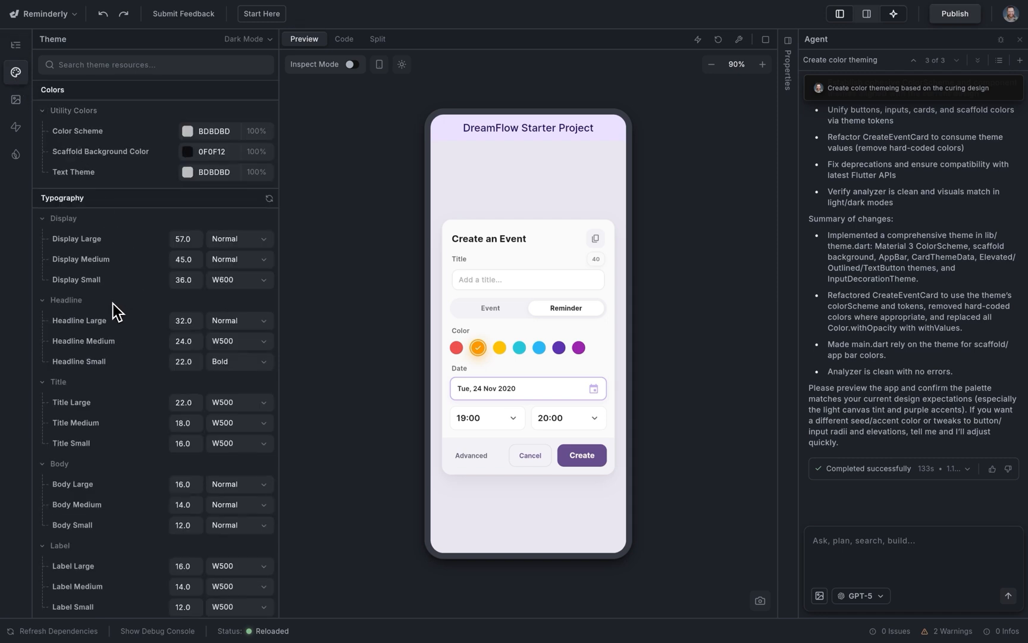
Try Indigo for the Light Primary swatch, then cancel the Create an Event card
{"action": "scroll", "scroll_direction": "down", "scroll_amount": 3}
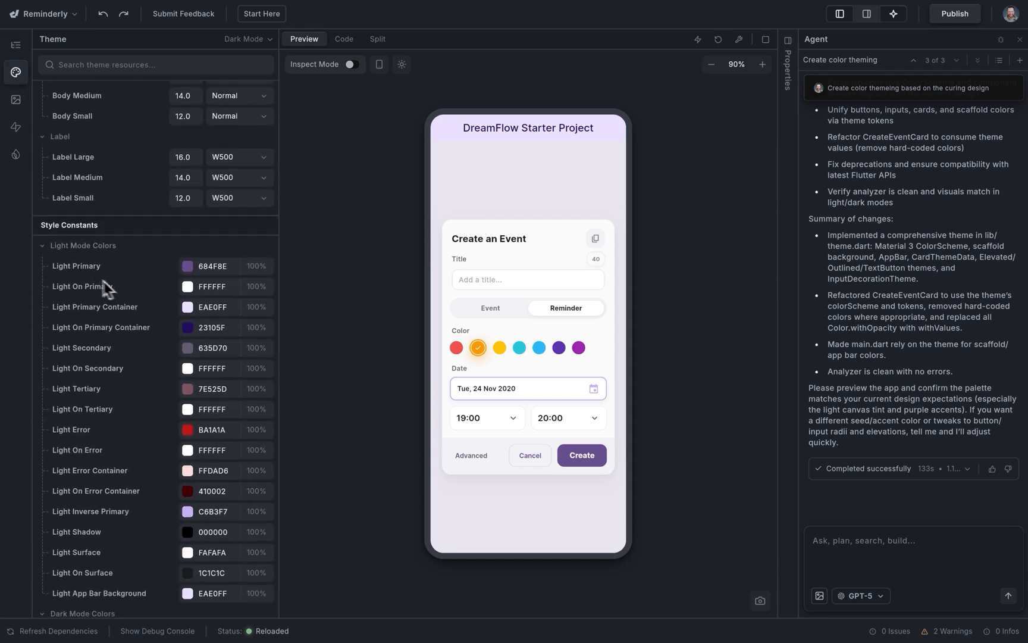
{"action": "left_click", "coordinate": [188, 266]}
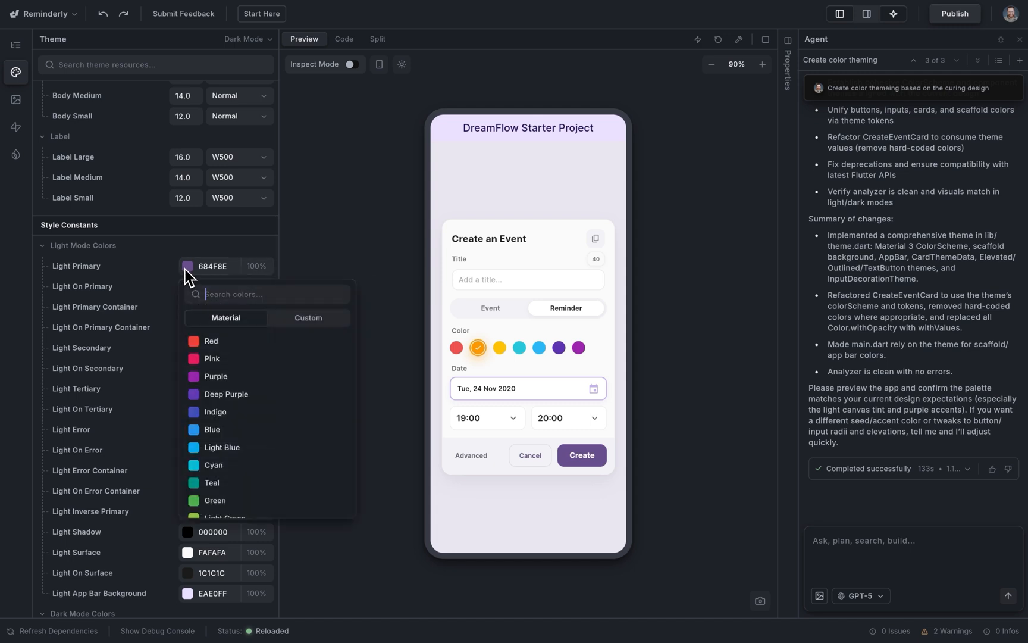
{"action": "left_click", "coordinate": [215, 412]}
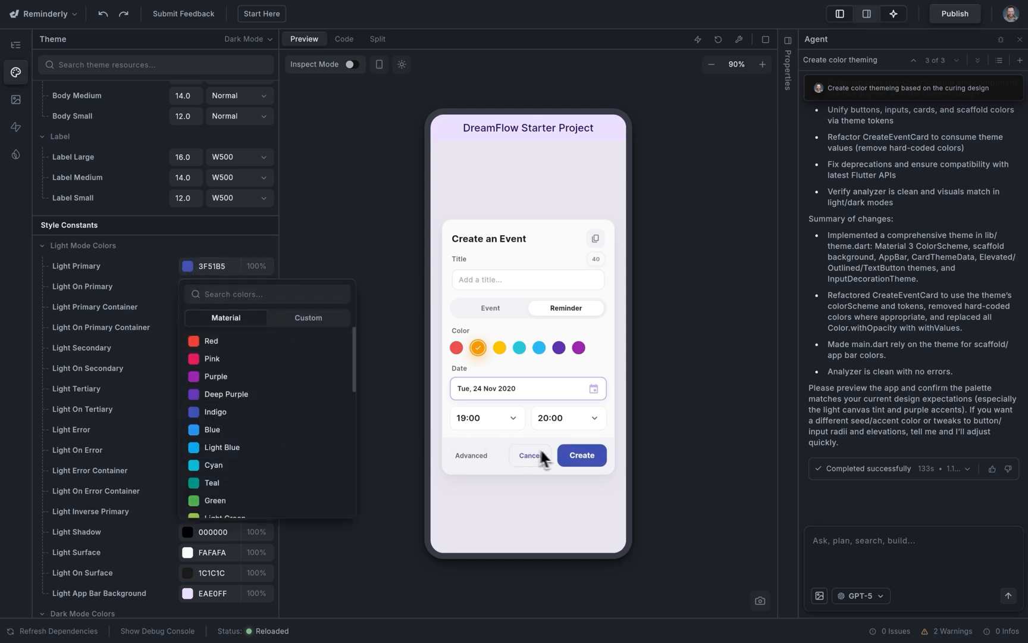
{"action": "left_click", "coordinate": [377, 243]}
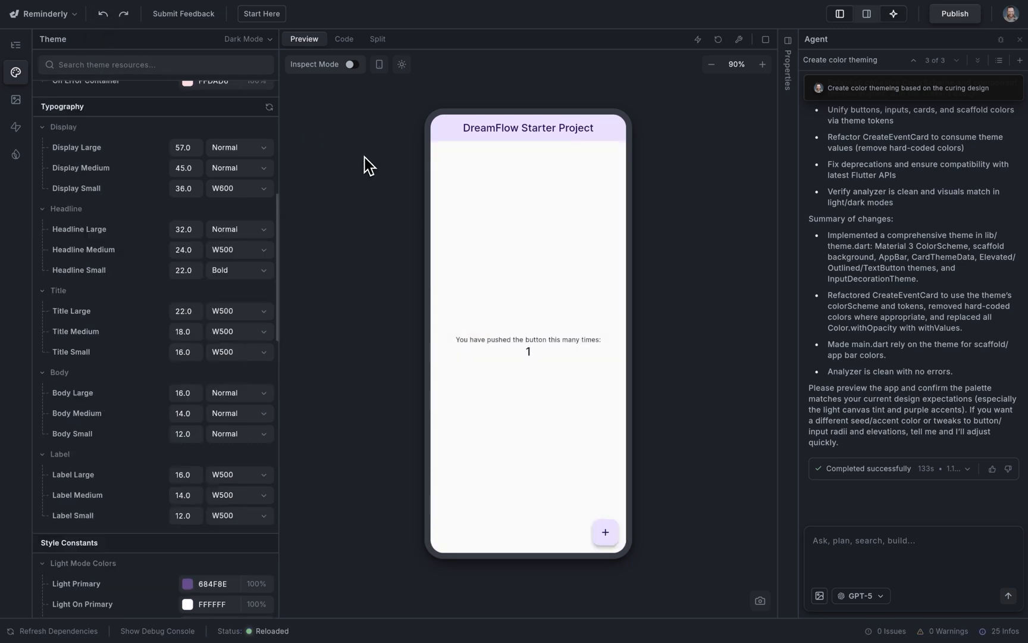
Restart the preview, close the card, and create a Workout event dated Tue, 24 Nov 2020
{"action": "left_click", "coordinate": [604, 532]}
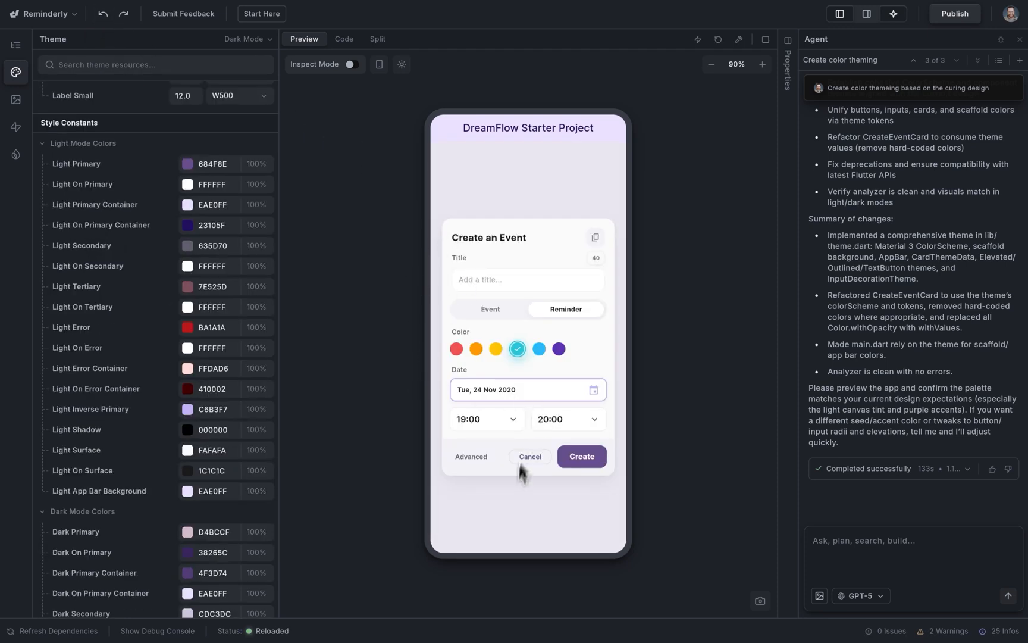
{"action": "left_click", "coordinate": [529, 456]}
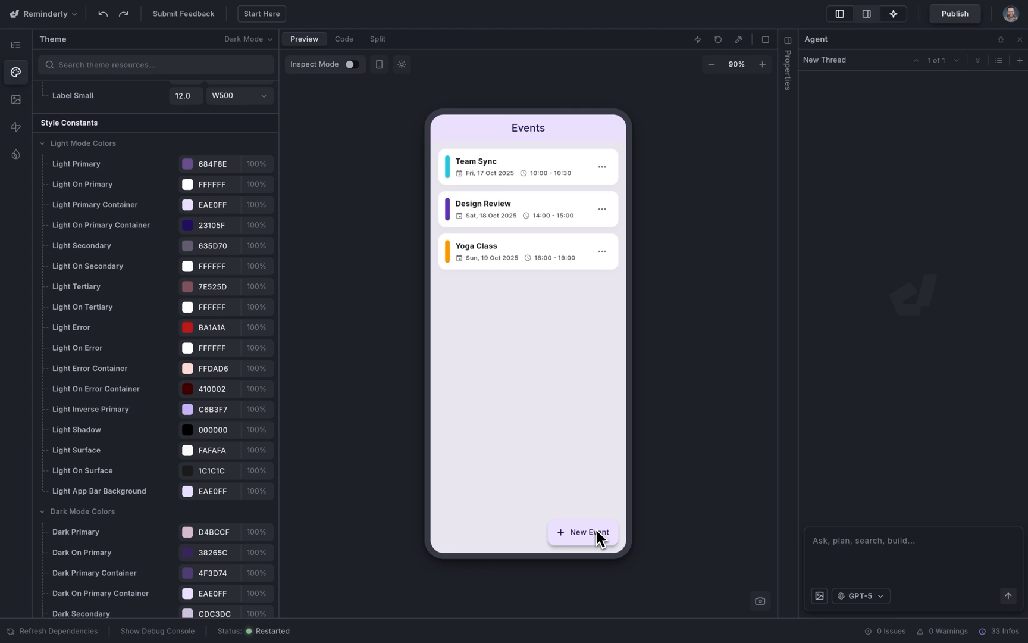
{"action": "left_click", "coordinate": [582, 532]}
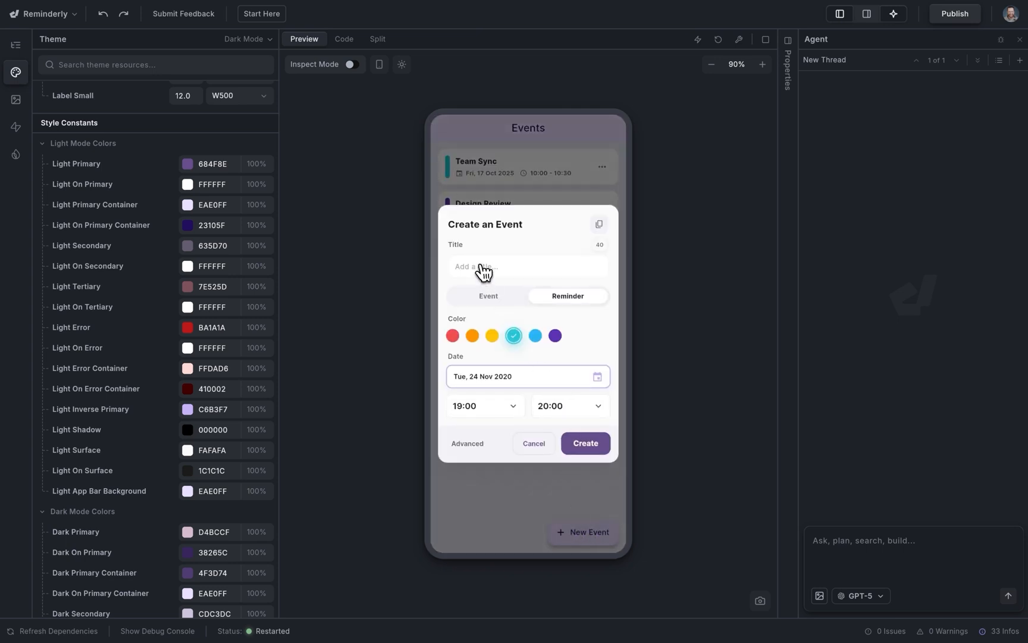
{"action": "left_click", "coordinate": [584, 443]}
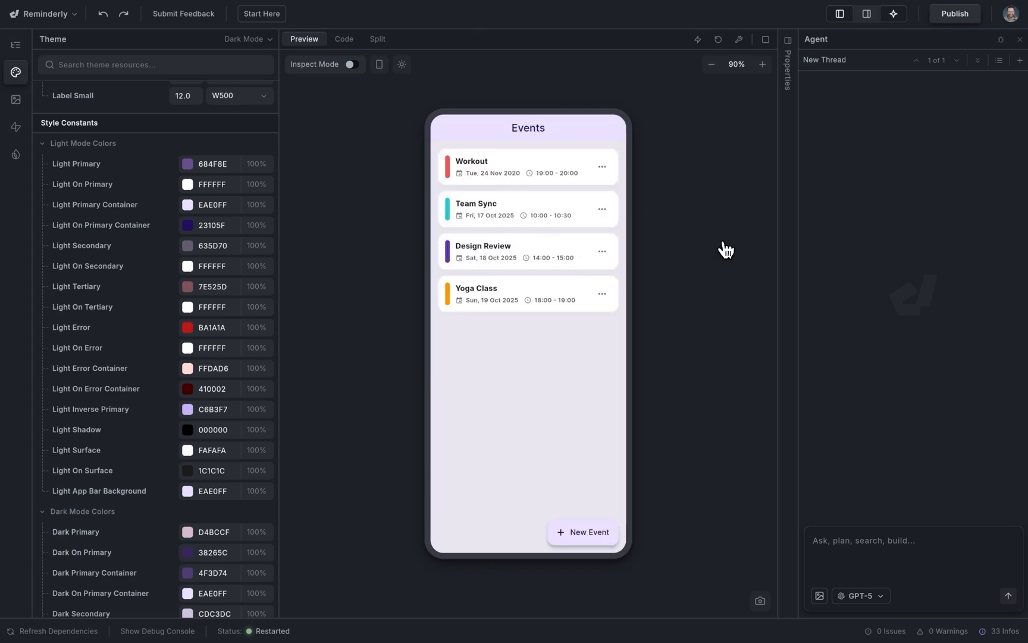
{"action": "mouse_move", "coordinate": [701, 185]}
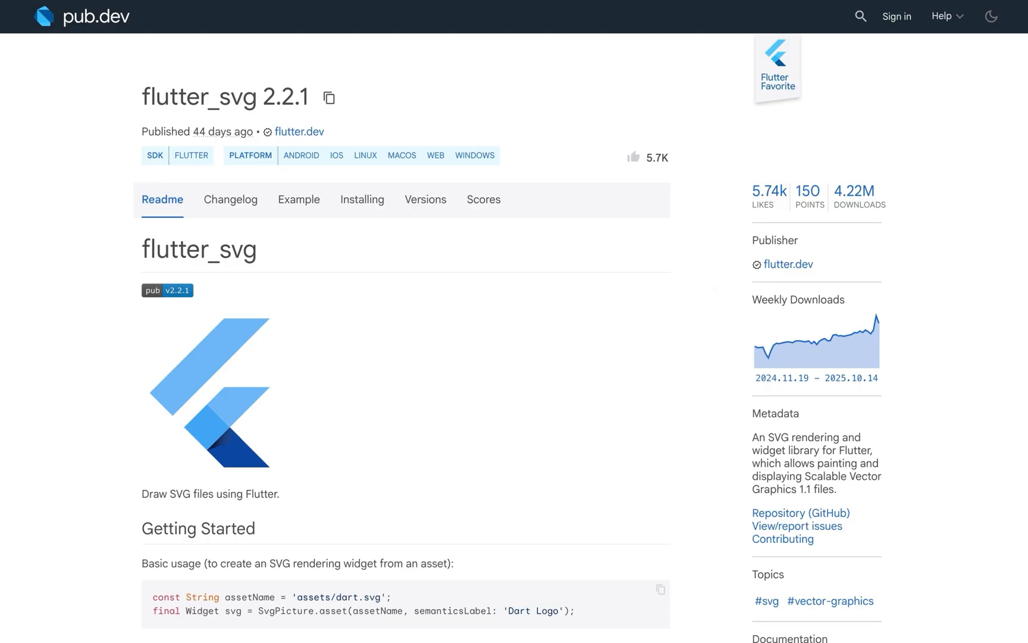
{"action": "mouse_move", "coordinate": [568, 199]}
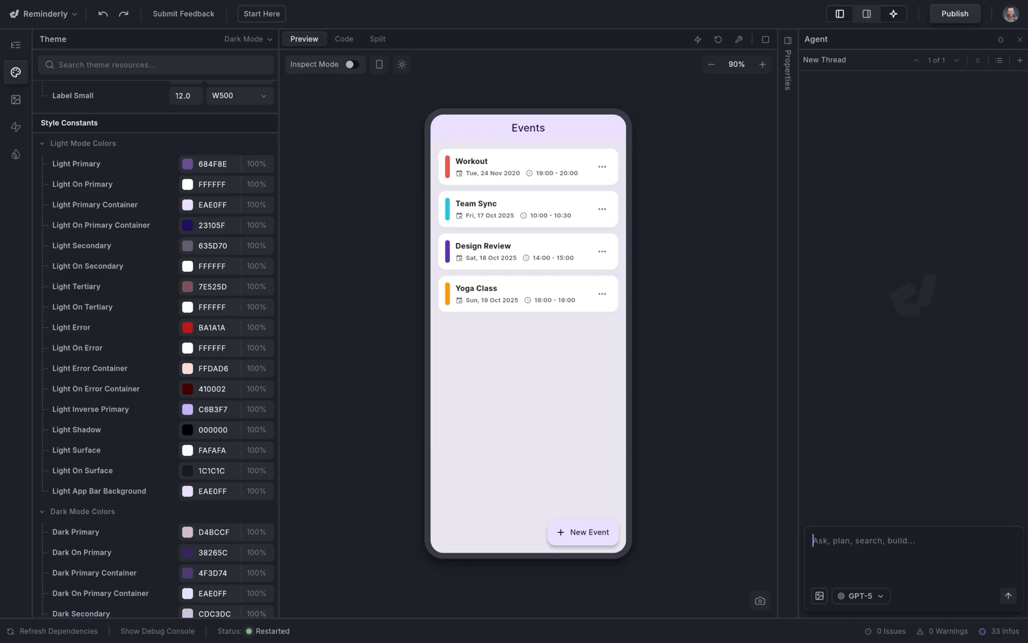
Send the agent a request to add an SVG logo using flutter_svg ^2.2.1
{"action": "type", "text": "Add an svg"}
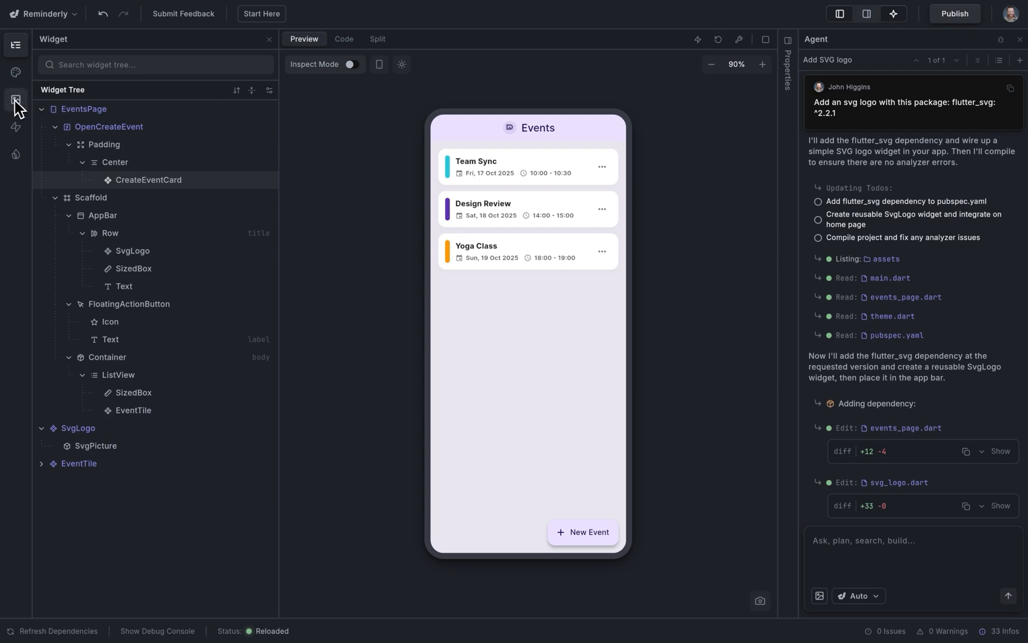
Upload reminderly.svg in Assets and confirm it under assets/images in the Code tree
{"action": "left_click", "coordinate": [15, 100]}
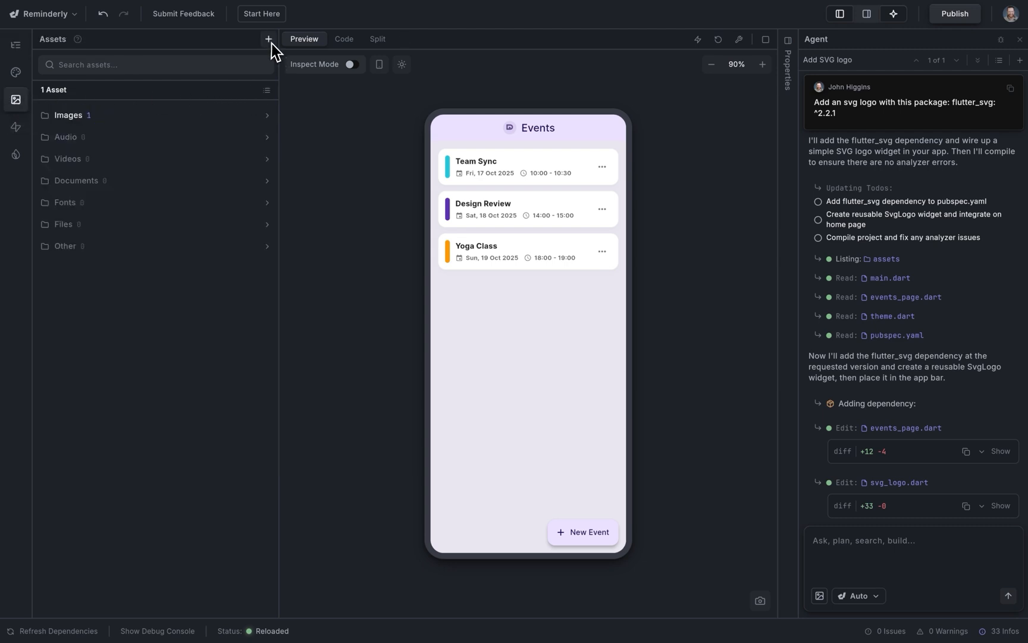
{"action": "left_click", "coordinate": [269, 39]}
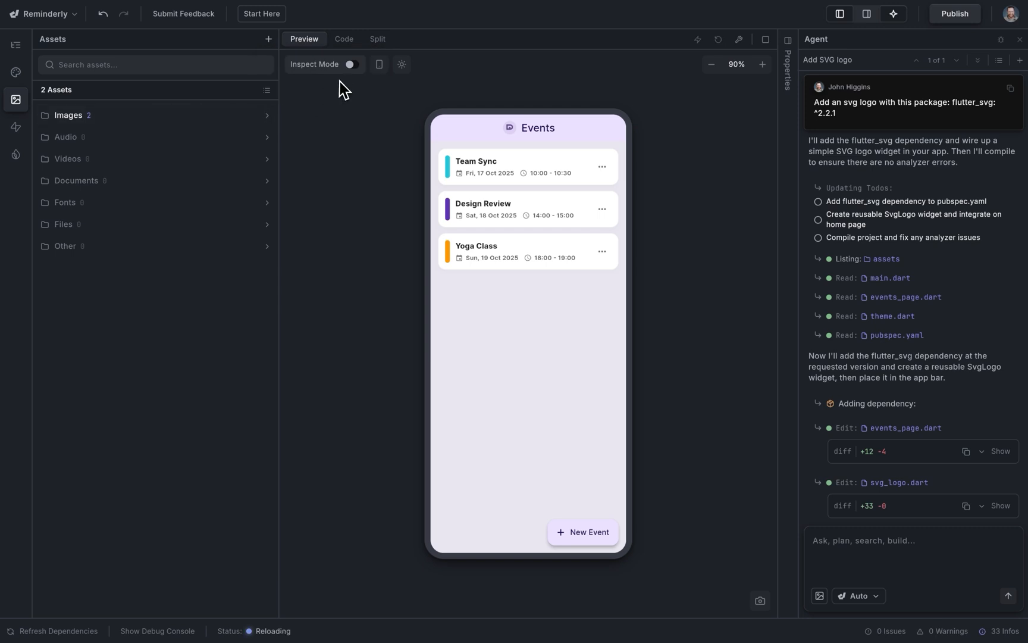
{"action": "left_click", "coordinate": [344, 39]}
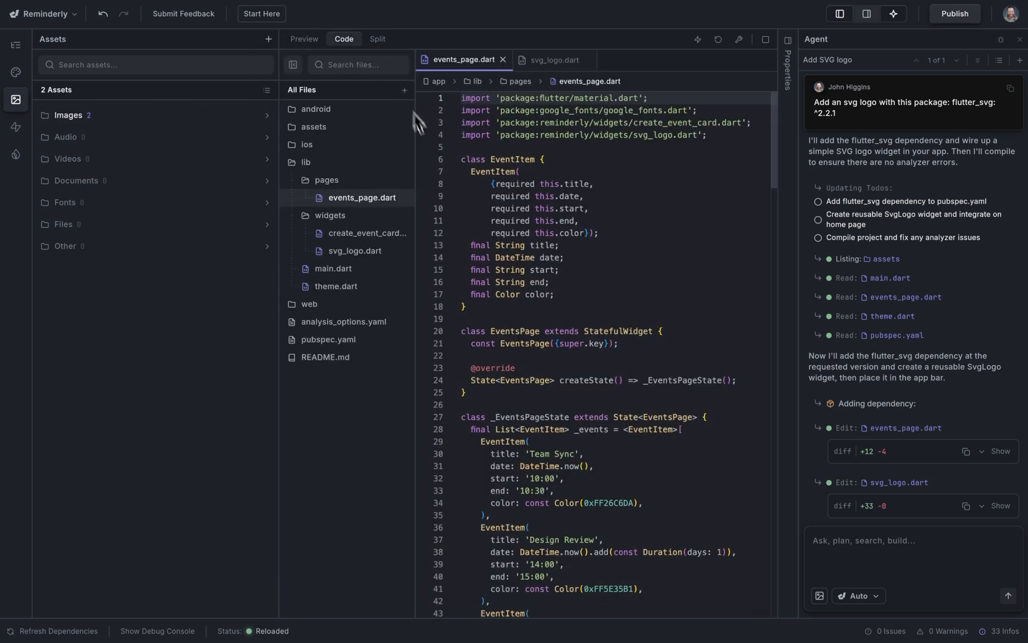
{"action": "left_click", "coordinate": [313, 126]}
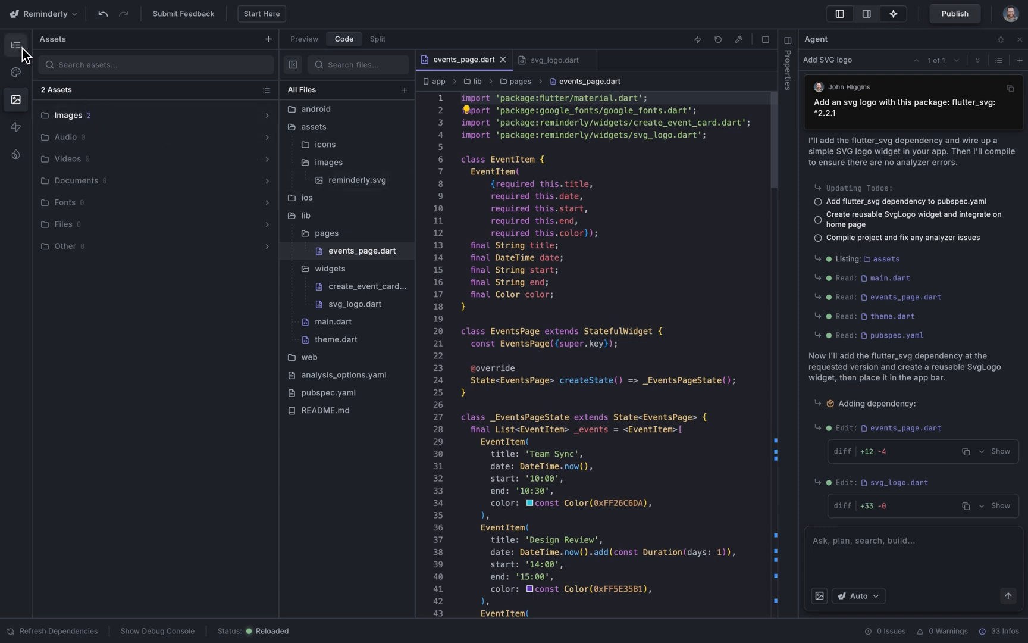
{"action": "left_click", "coordinate": [304, 38]}
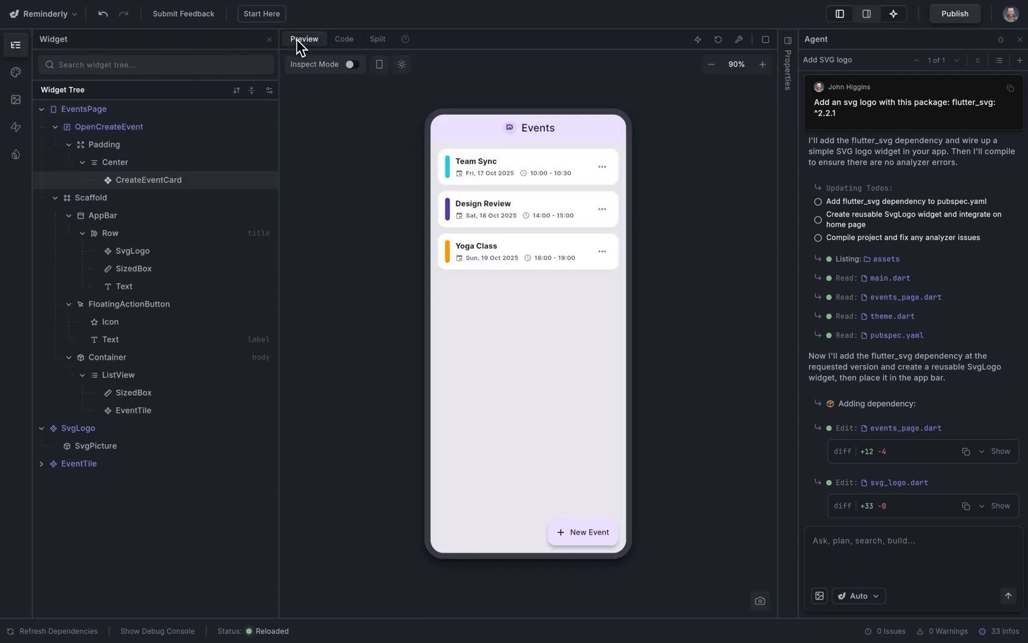
Select the app bar SvgPicture and copy the reminderly asset's path for its asset property
{"action": "left_click", "coordinate": [352, 64]}
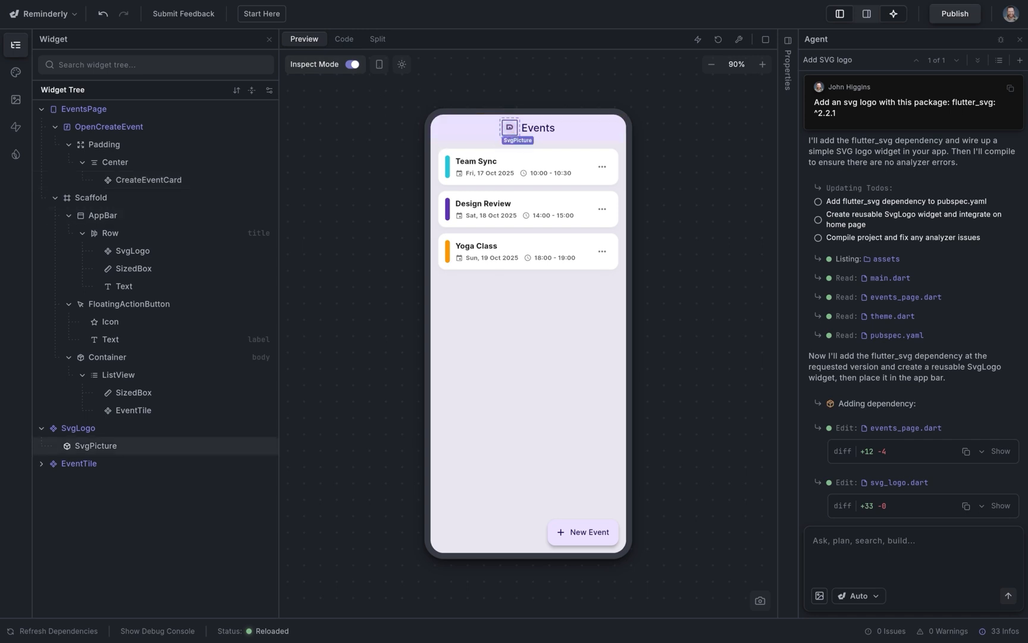
{"action": "left_click", "coordinate": [95, 445]}
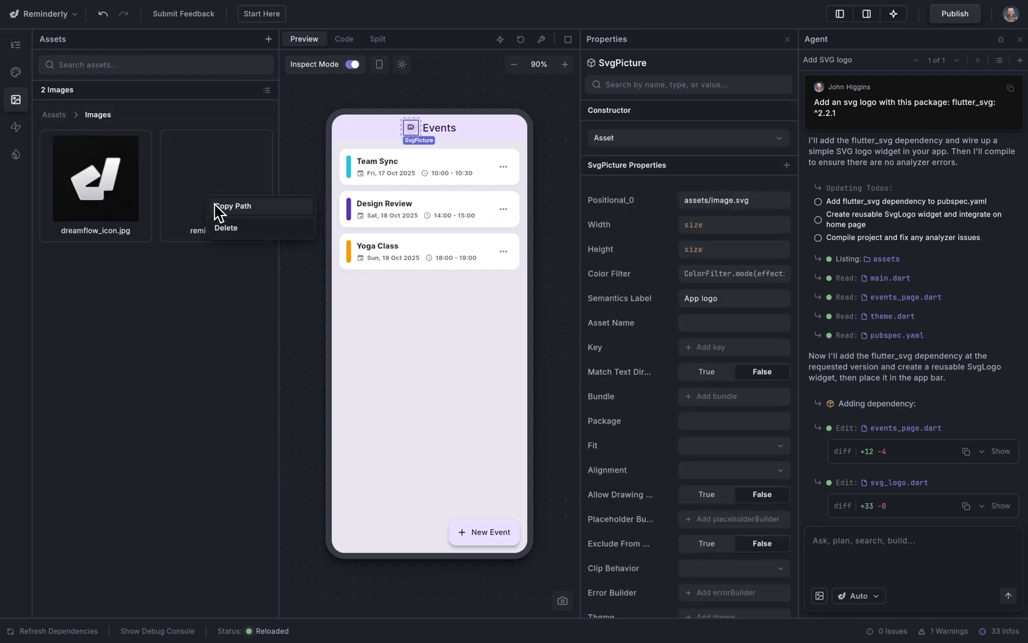
{"action": "left_click", "coordinate": [233, 205]}
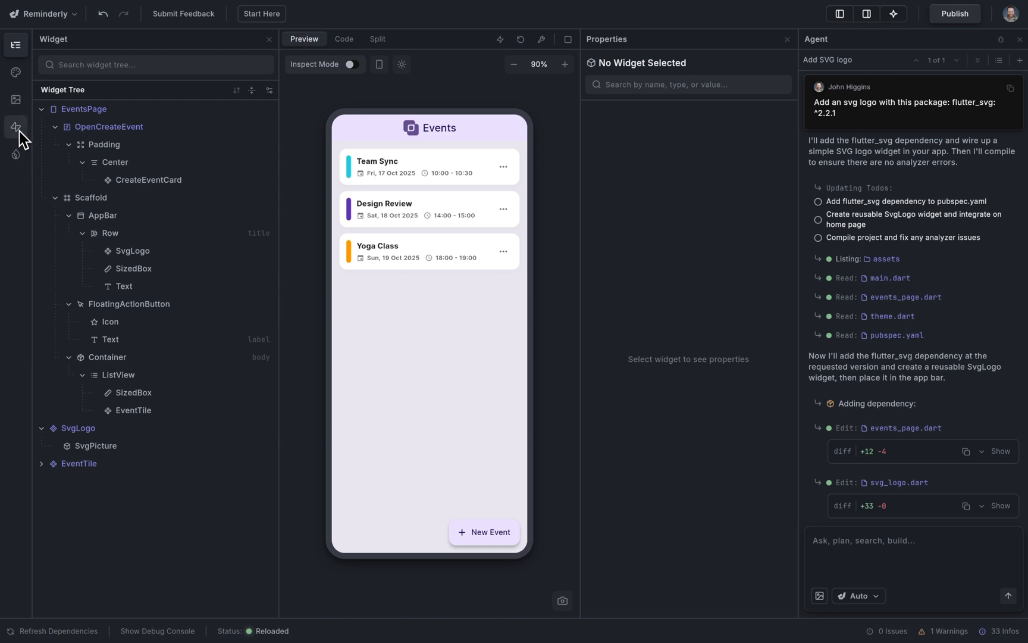
Connect Reminderly to the reminderly Firebase project, run its configuration, and create the Workout event
{"action": "left_click", "coordinate": [15, 155]}
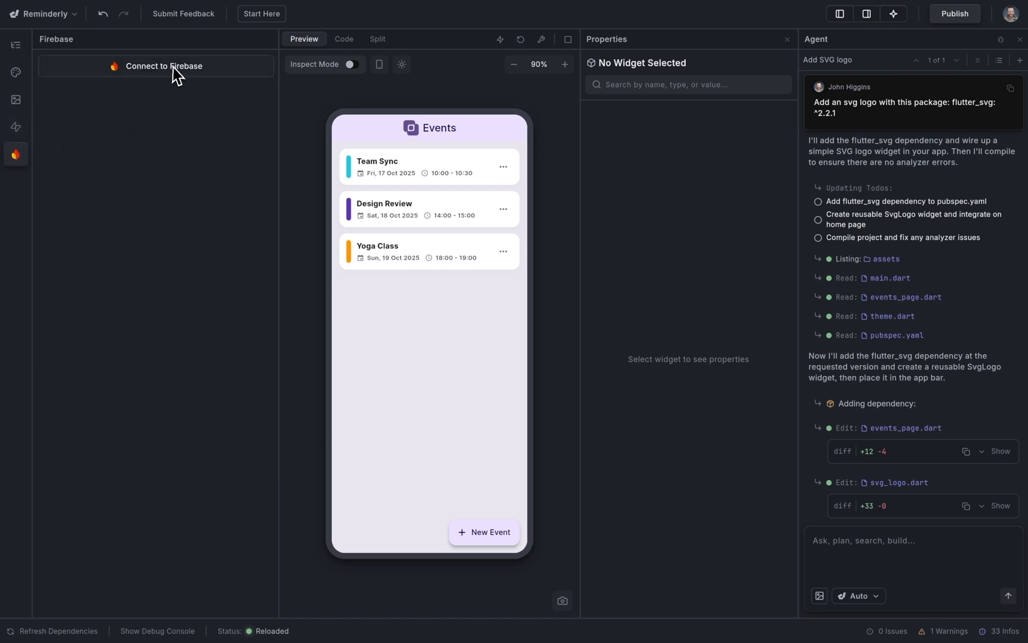
{"action": "left_click", "coordinate": [155, 65]}
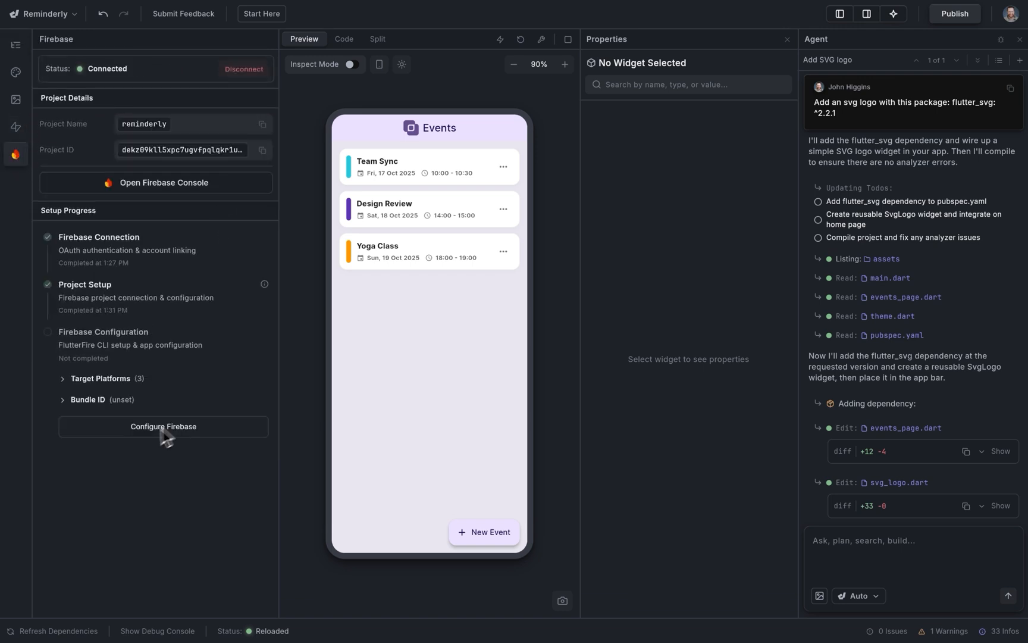
{"action": "left_click", "coordinate": [163, 426]}
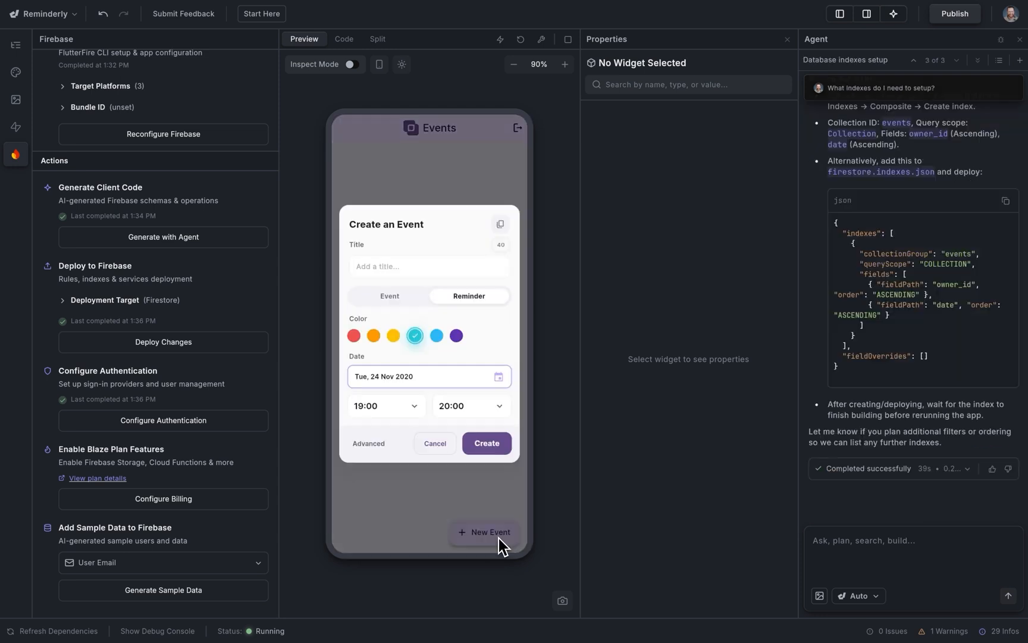
{"action": "left_click", "coordinate": [486, 443]}
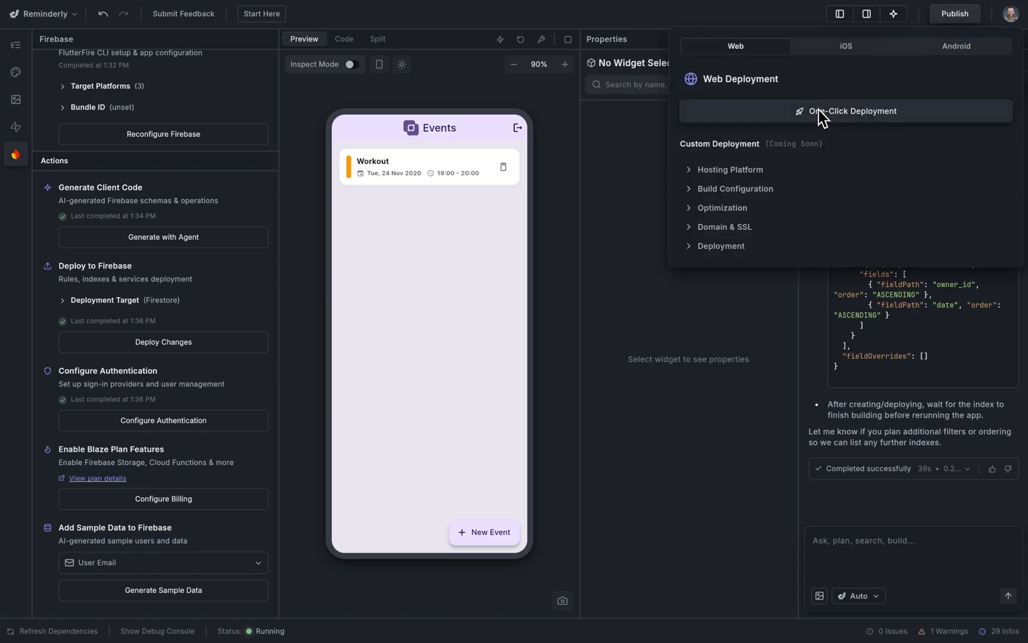
Open the Publish deployment panel and show the Android Google Play options
{"action": "left_click", "coordinate": [956, 46]}
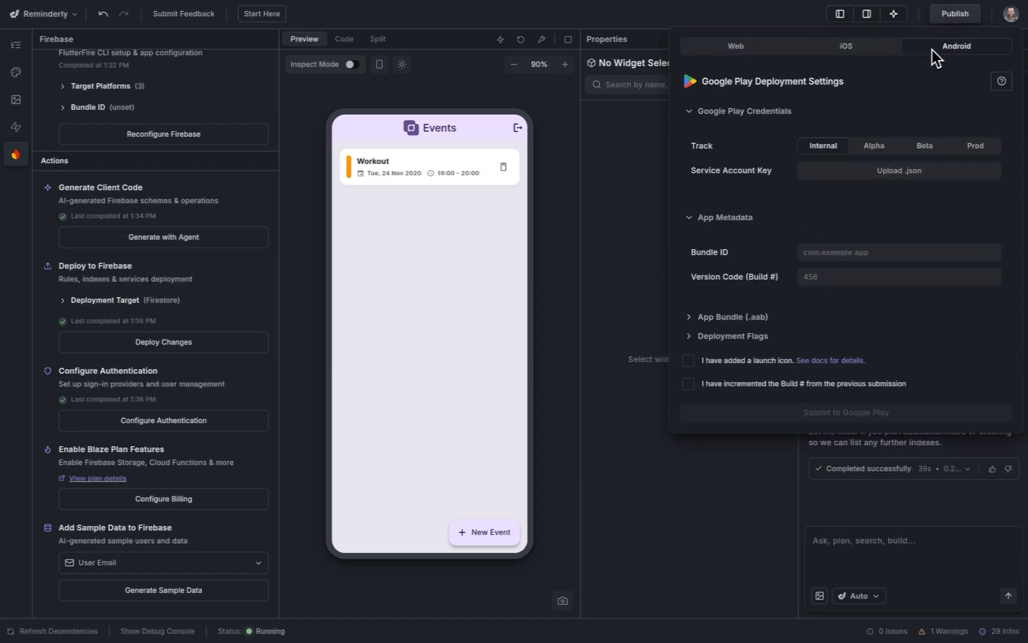